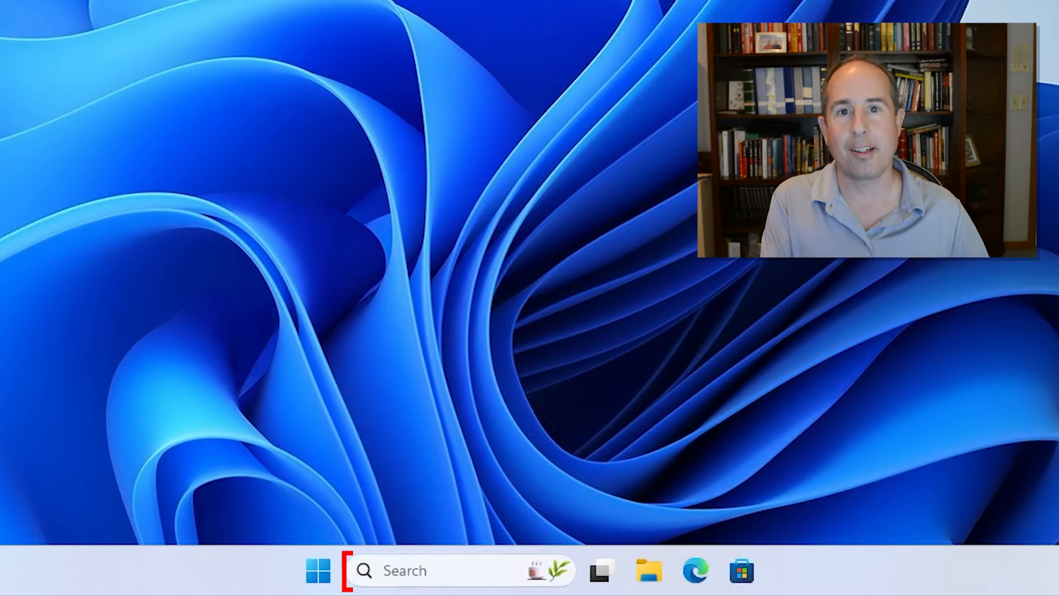
- Open Taskbar settings from the taskbar's right-click menu
{"action": "left_click", "coordinate": [317, 570]}
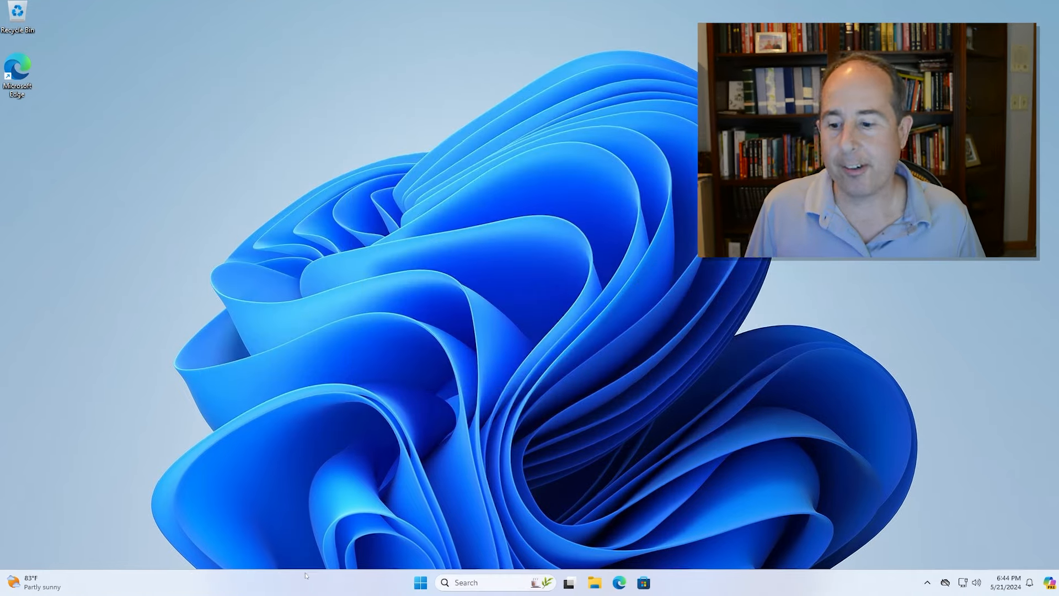
{"action": "right_click", "coordinate": [305, 581]}
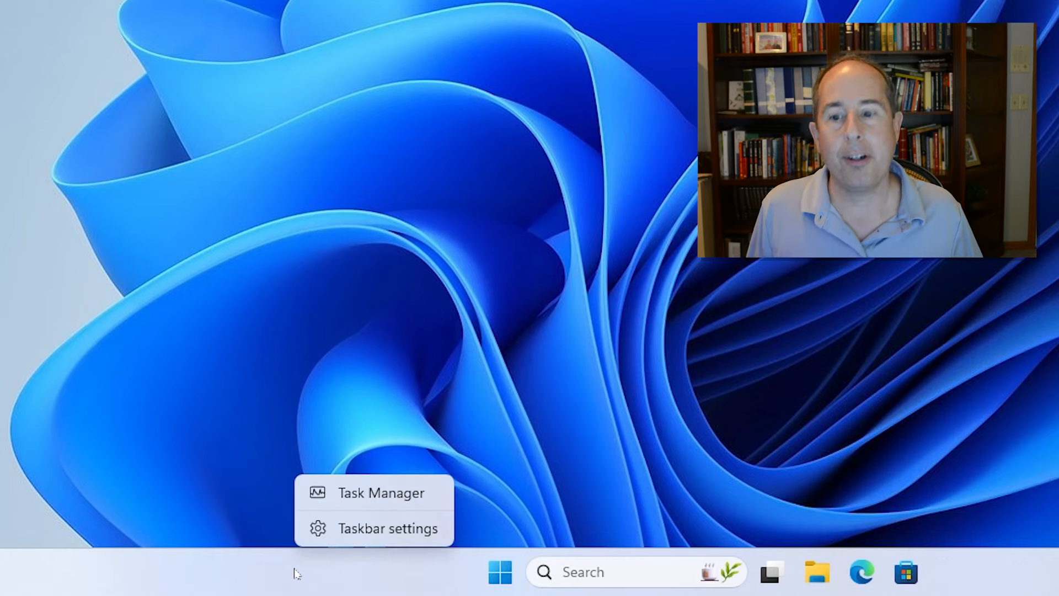
{"action": "left_click", "coordinate": [385, 528]}
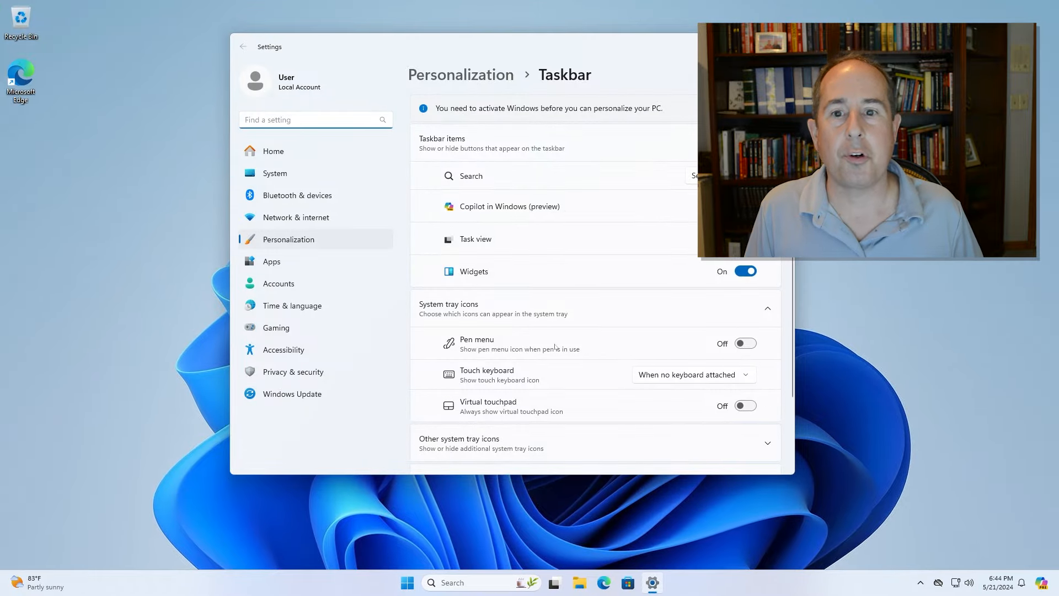
- Set Taskbar alignment under Taskbar behaviors to Left, then close Settings
{"action": "scroll", "scroll_direction": "down", "scroll_amount": 3}
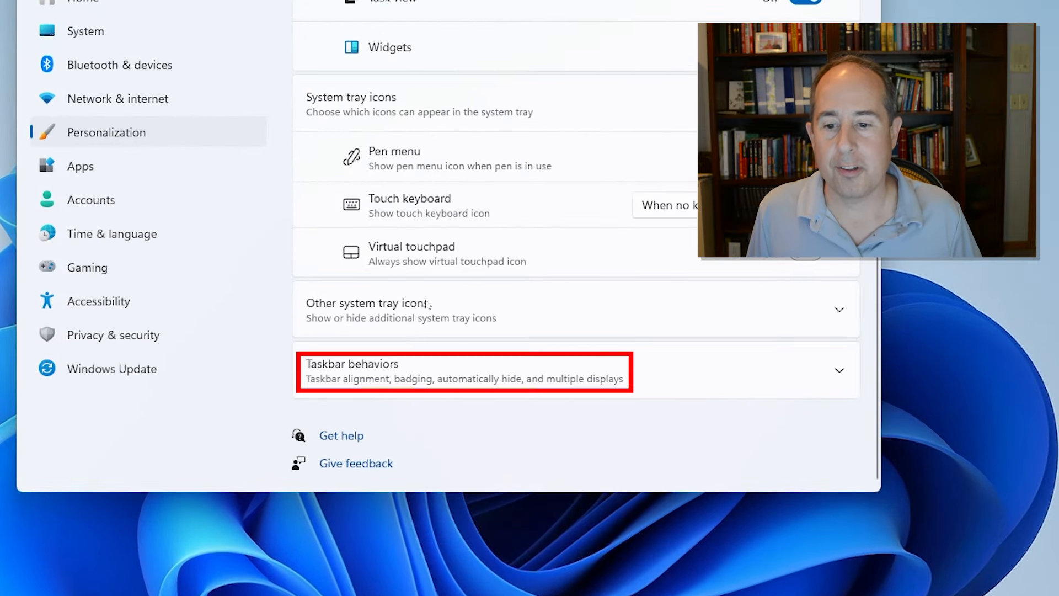
{"action": "left_click", "coordinate": [464, 370]}
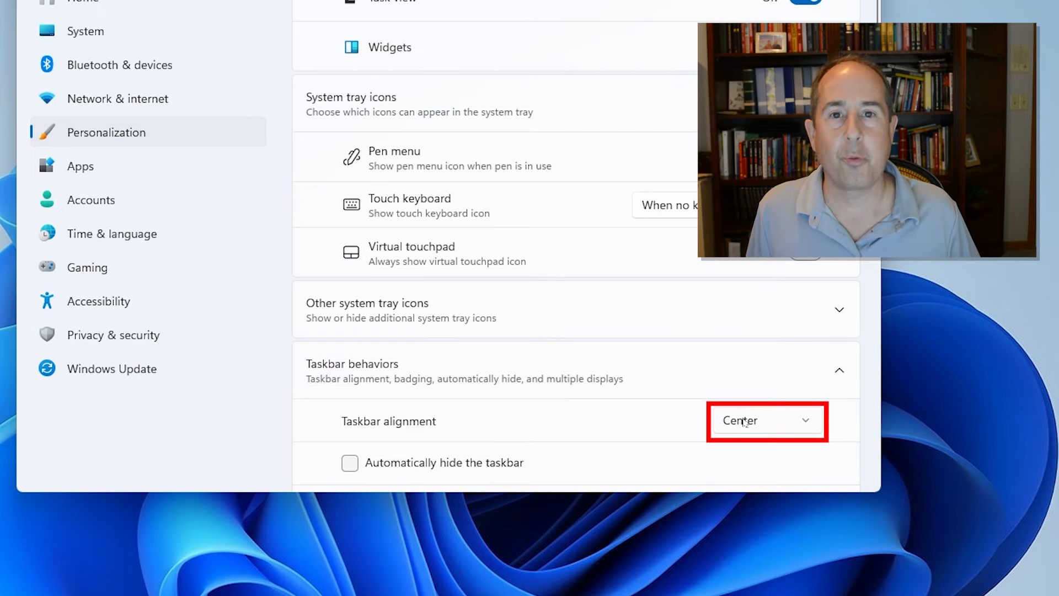
{"action": "left_click", "coordinate": [764, 420]}
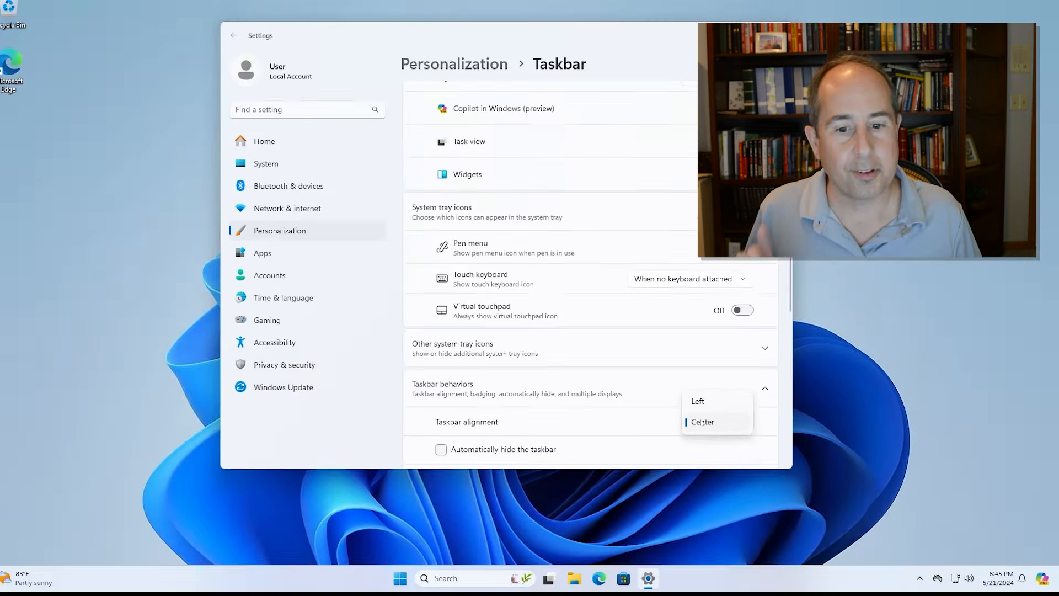
{"action": "left_click", "coordinate": [697, 400]}
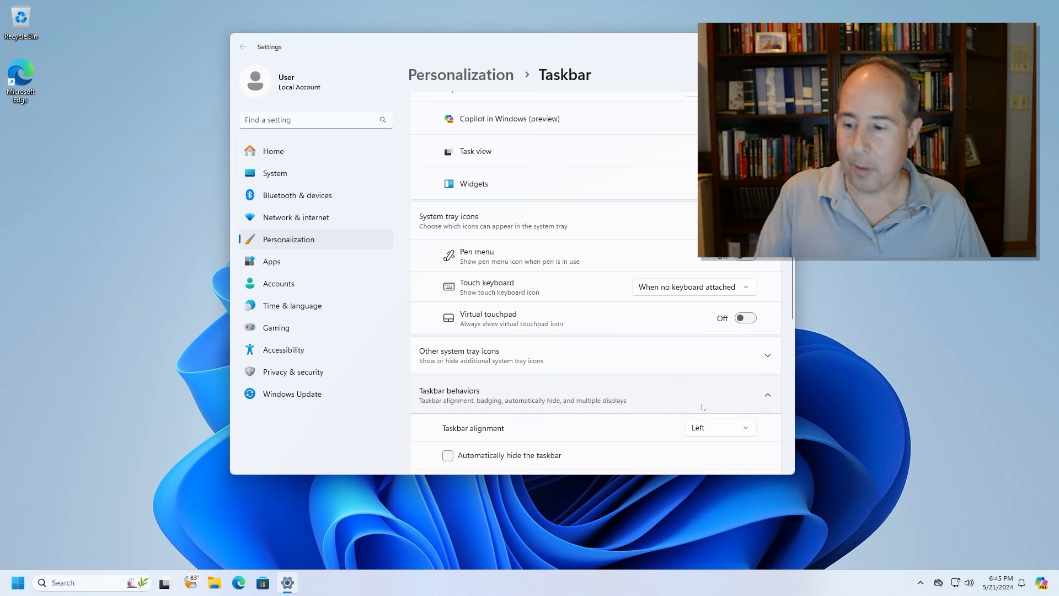
{"action": "left_click", "coordinate": [17, 581]}
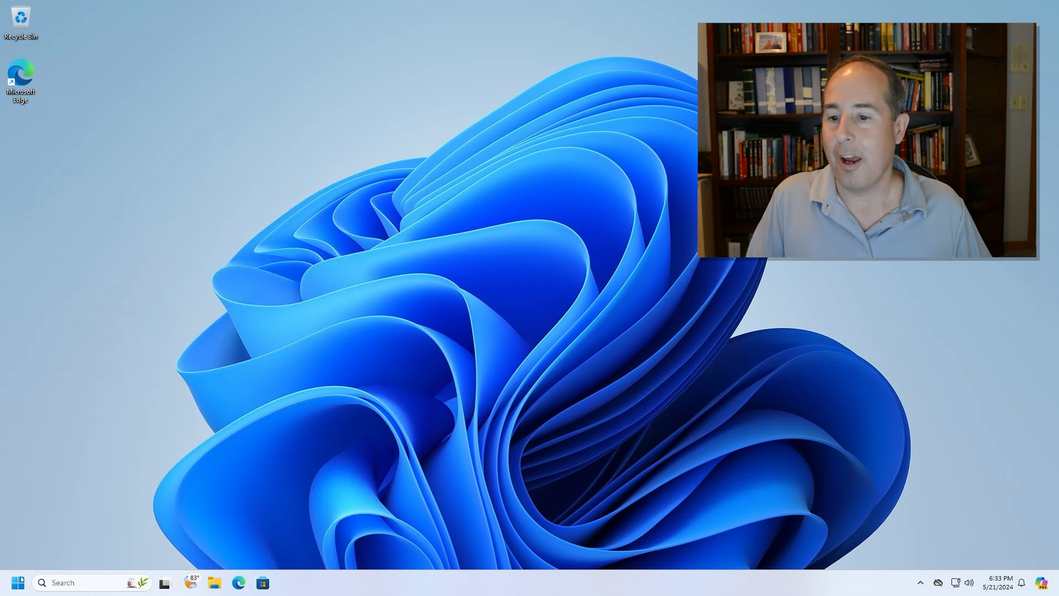
{"action": "left_click", "coordinate": [17, 581]}
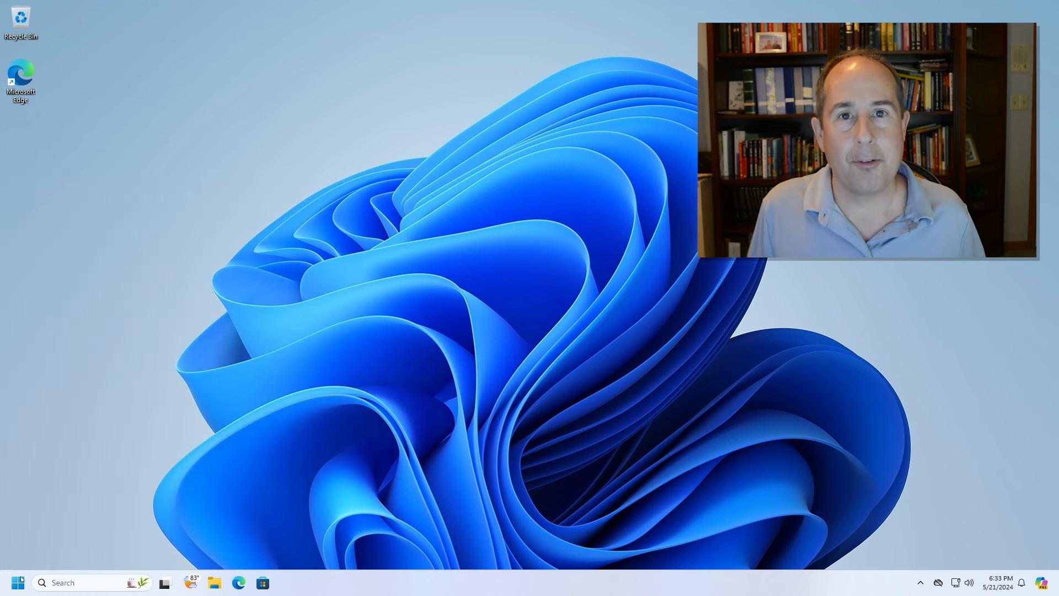
{"action": "left_click", "coordinate": [14, 583]}
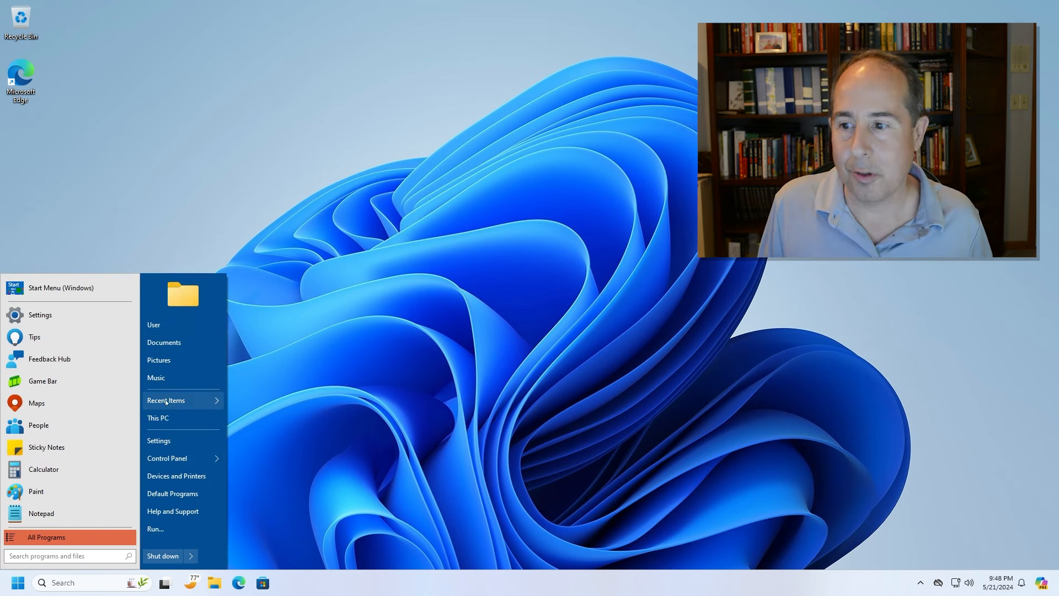
{"action": "left_click", "coordinate": [167, 458]}
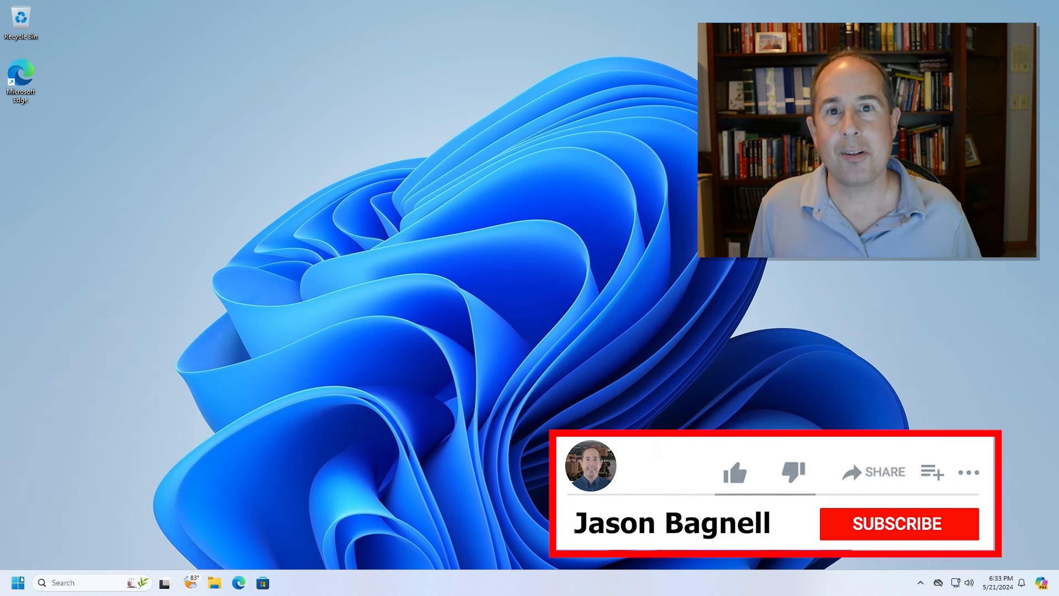
{"action": "left_click", "coordinate": [897, 523]}
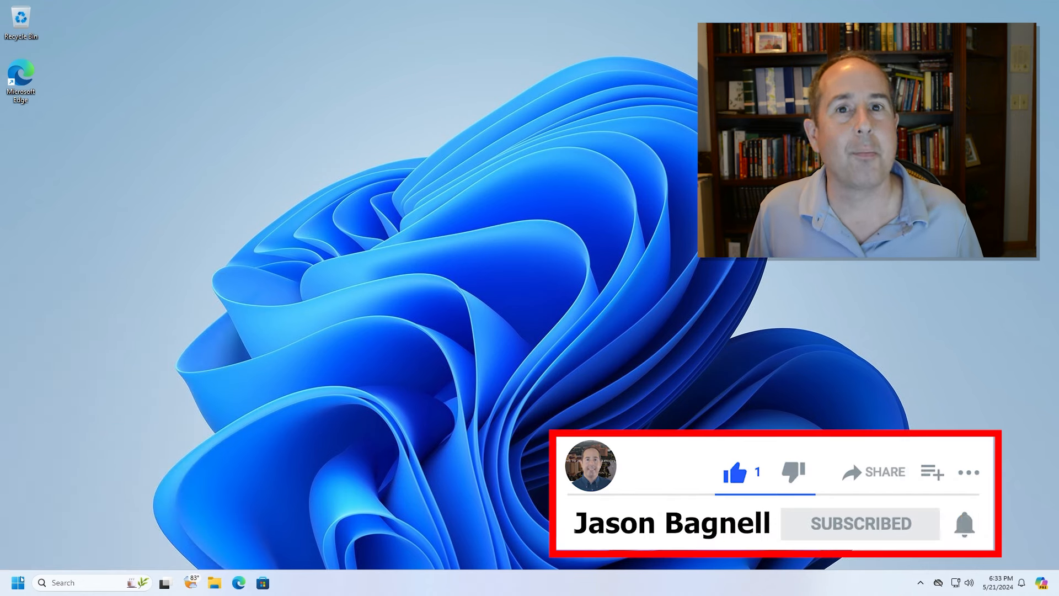